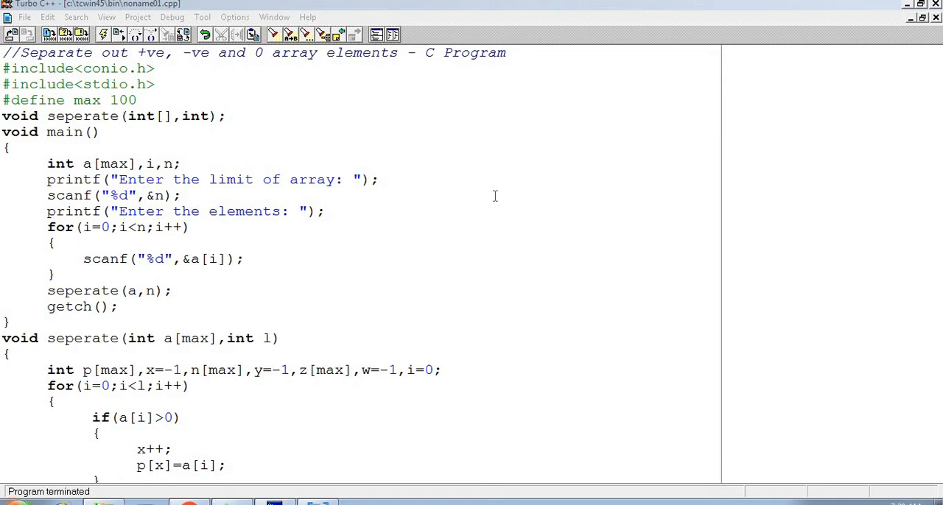
{"action": "mouse_move", "coordinate": [294, 150]}
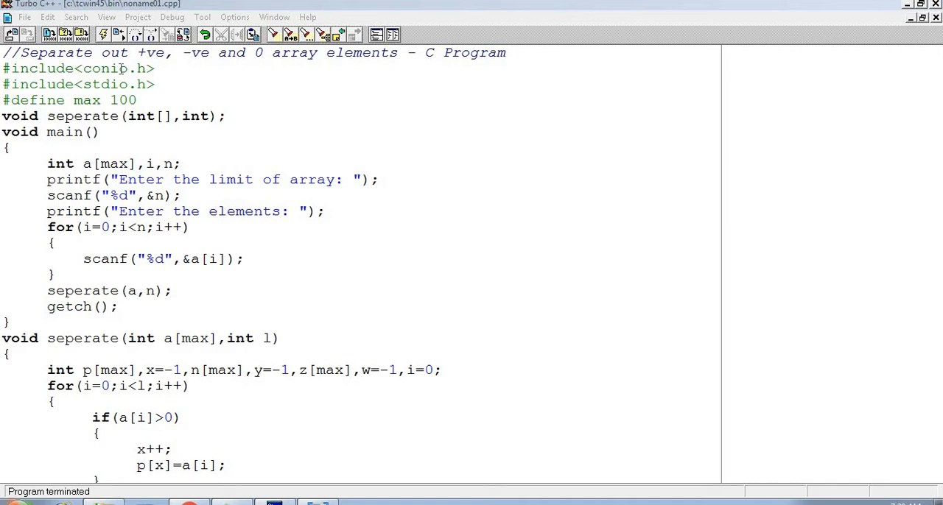
{"action": "mouse_move", "coordinate": [100, 100]}
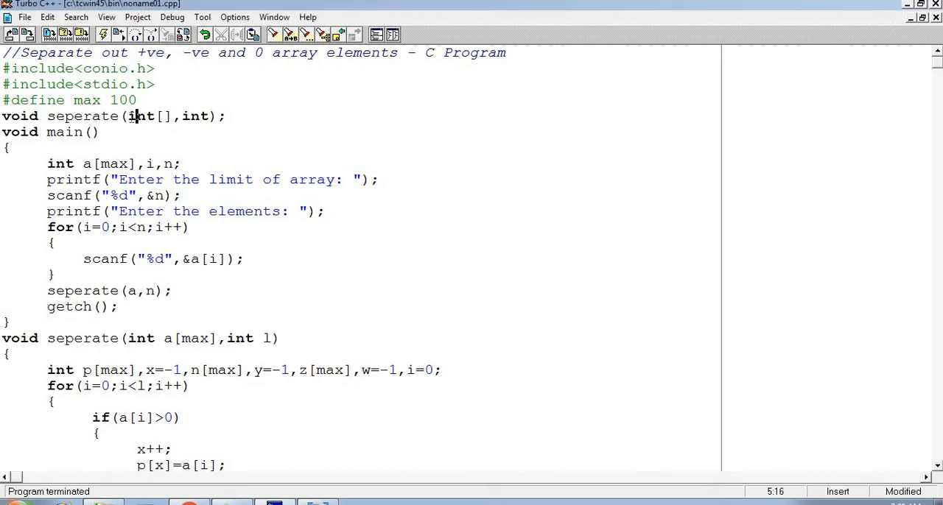
Highlight the element-input prompt, the reading loop and the getch() call in main
{"action": "left_click_drag", "start_coordinate": [129, 115], "coordinate": [162, 115]}
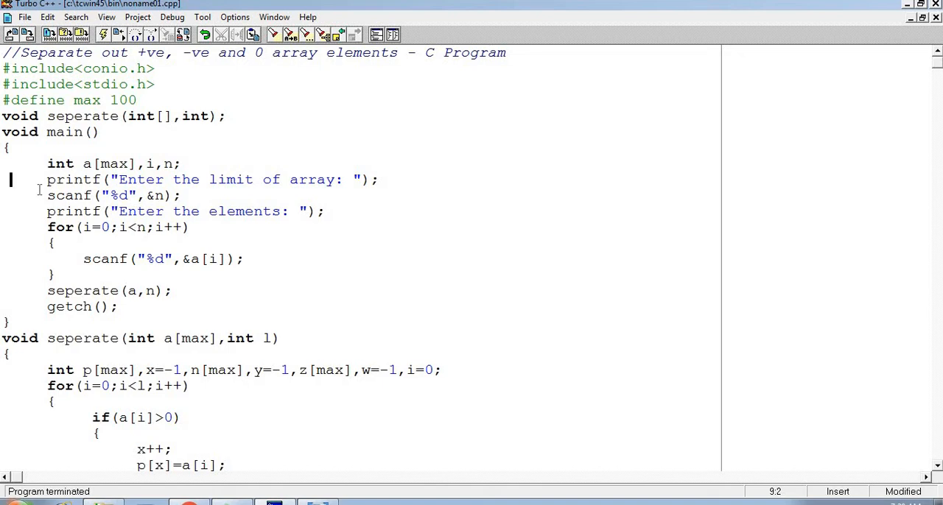
{"action": "left_click", "coordinate": [47, 195]}
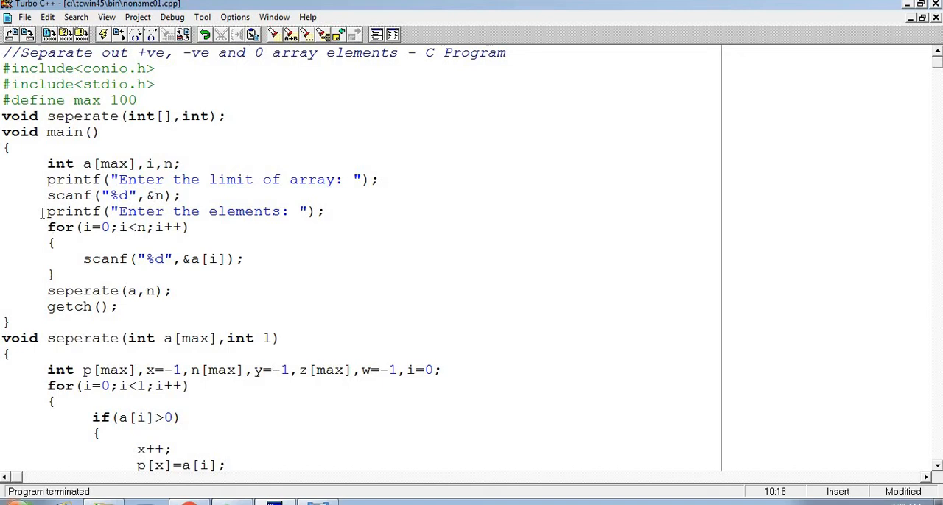
{"action": "left_click", "coordinate": [209, 212]}
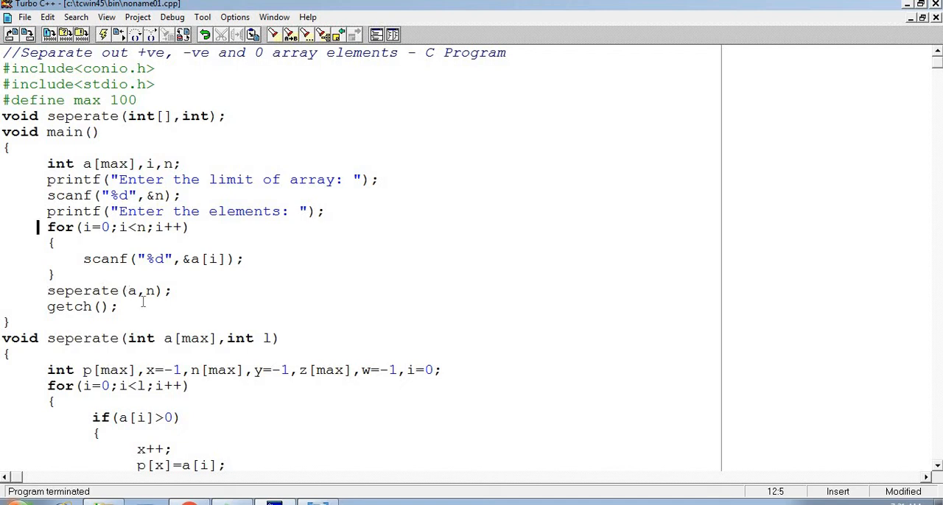
{"action": "left_click", "coordinate": [48, 306]}
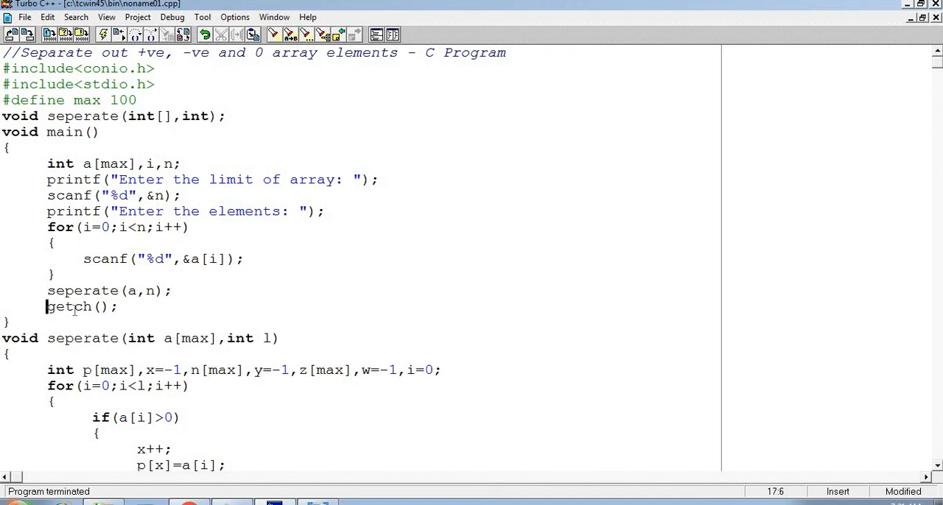
{"action": "left_click_drag", "start_coordinate": [47, 306], "coordinate": [118, 307]}
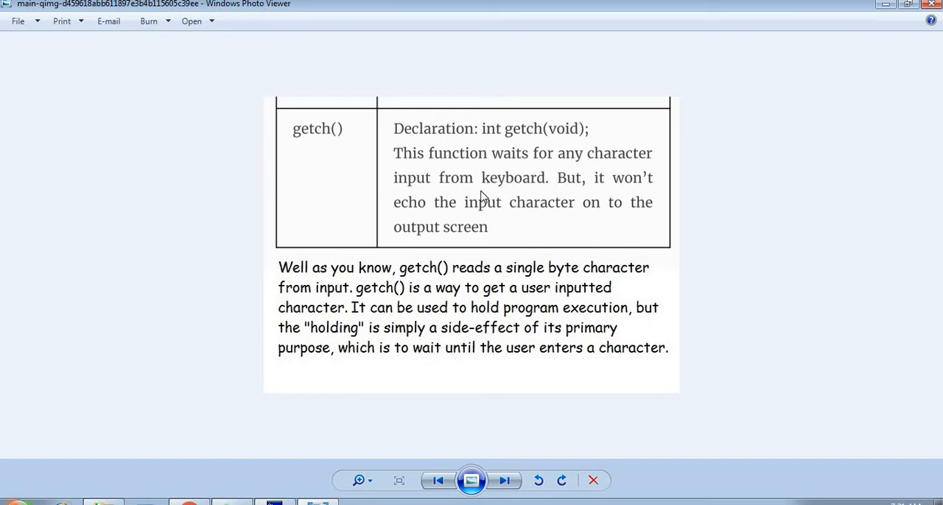
{"action": "mouse_move", "coordinate": [471, 215]}
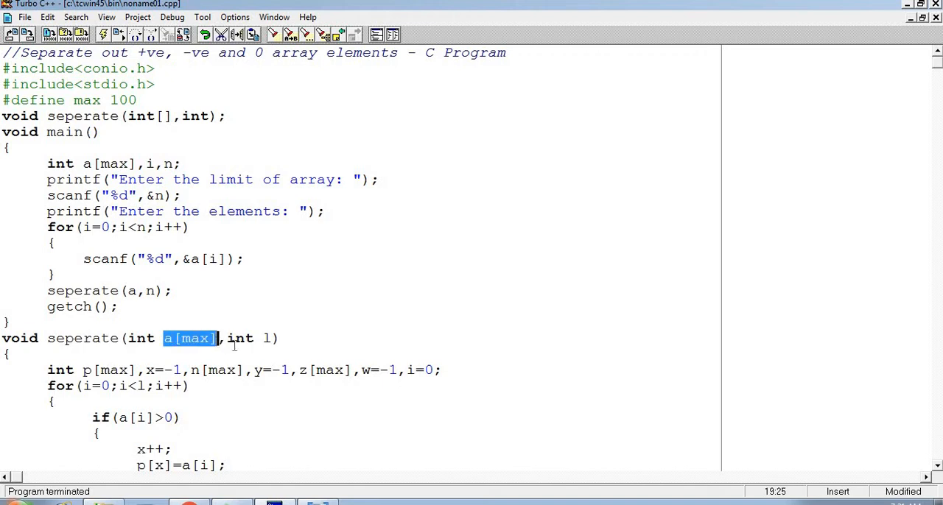
{"action": "left_click", "coordinate": [268, 339]}
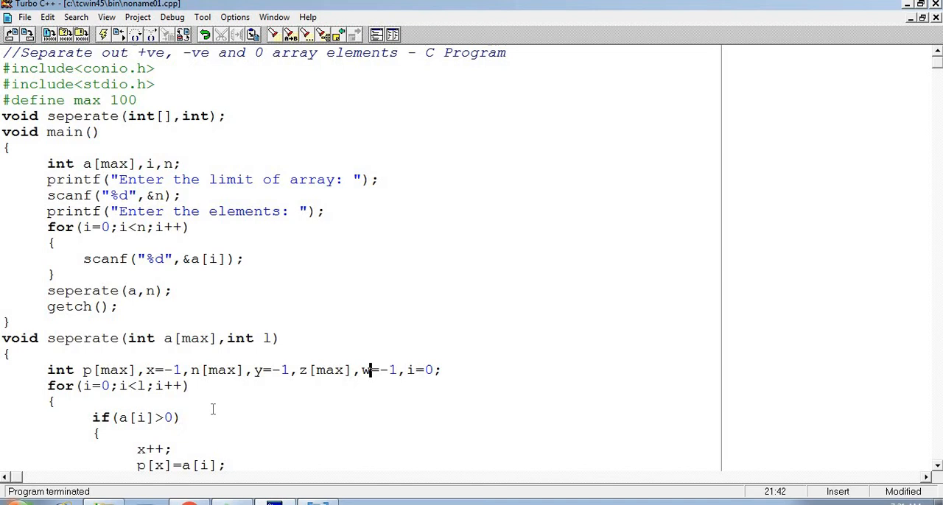
{"action": "double_click", "coordinate": [95, 370]}
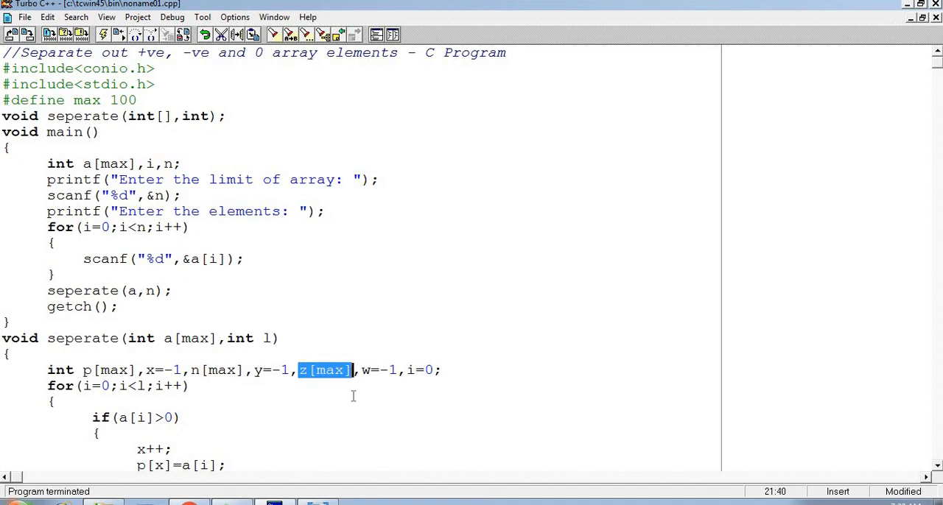
{"action": "left_click", "coordinate": [360, 418]}
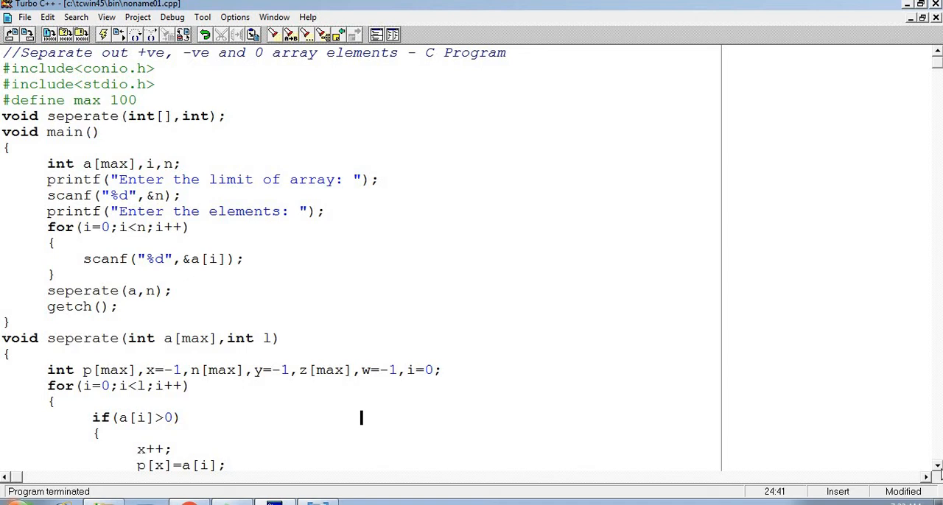
{"action": "scroll", "scroll_direction": "down", "scroll_amount": 3}
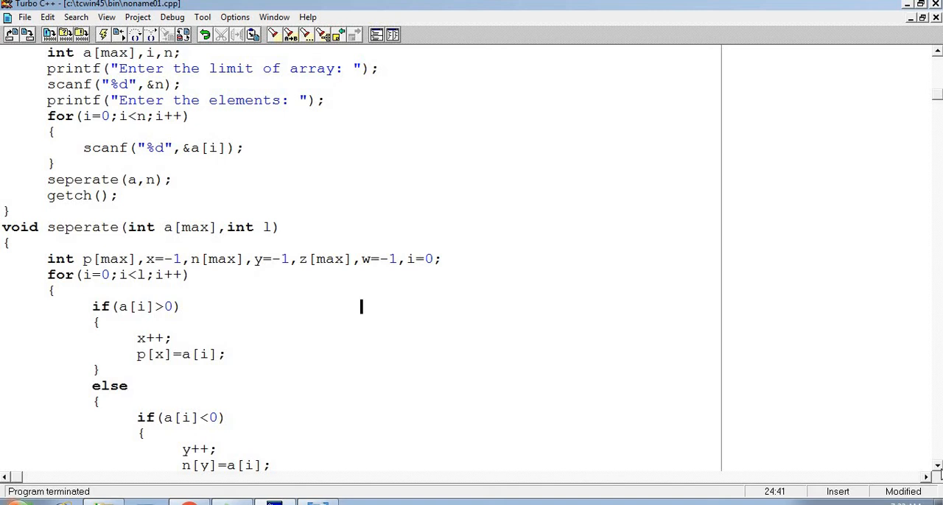
{"action": "scroll", "scroll_direction": "down", "scroll_amount": 3}
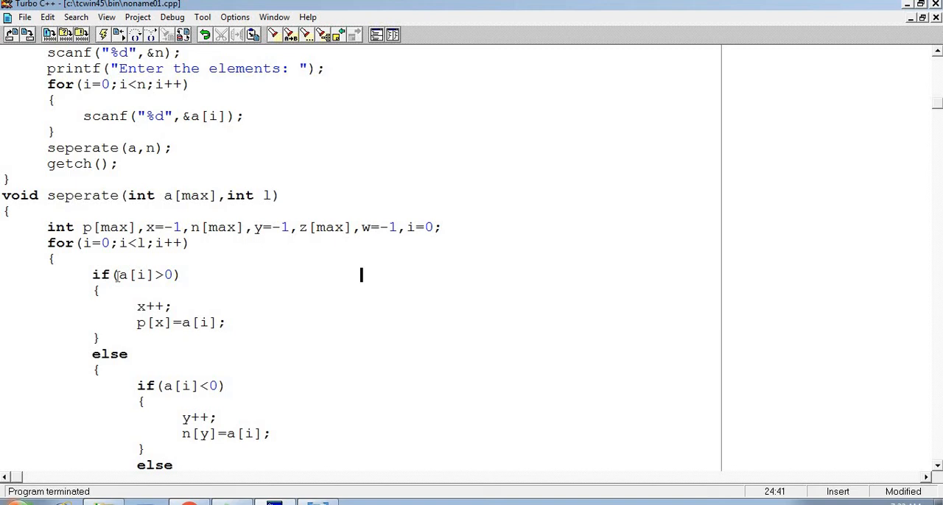
{"action": "left_click", "coordinate": [153, 323]}
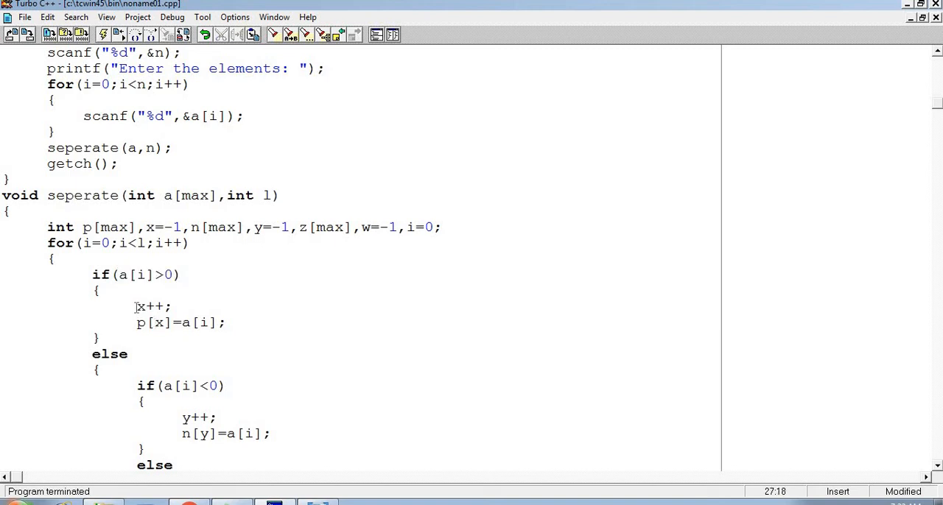
{"action": "left_click_drag", "start_coordinate": [135, 307], "coordinate": [174, 307]}
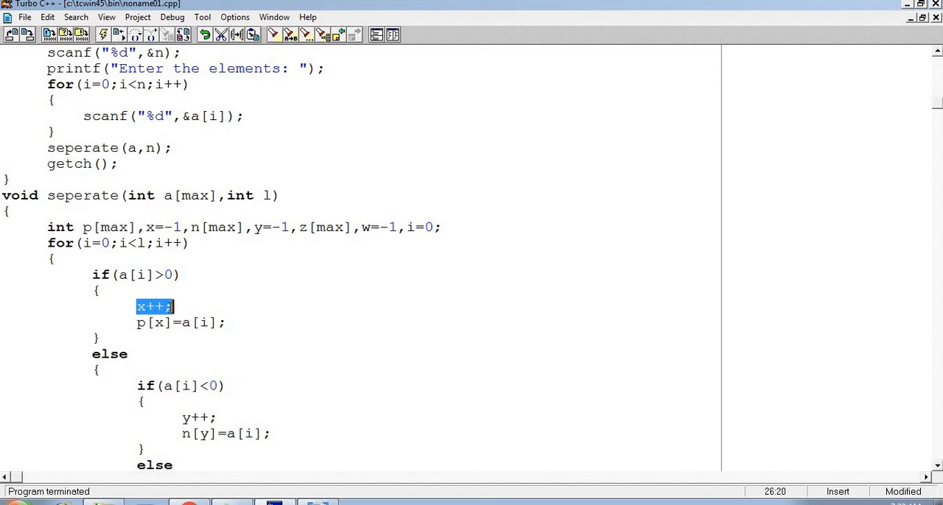
{"action": "mouse_move", "coordinate": [131, 327]}
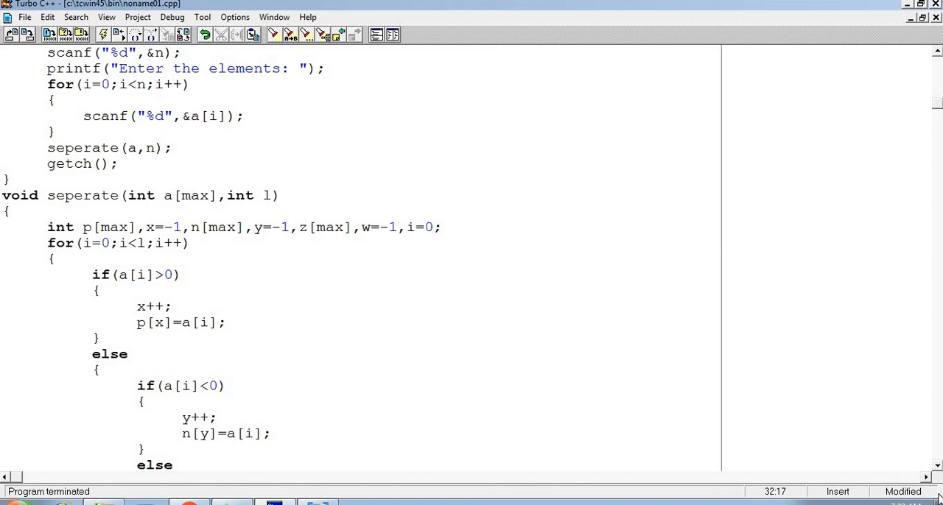
{"action": "scroll", "scroll_direction": "down", "scroll_amount": 3}
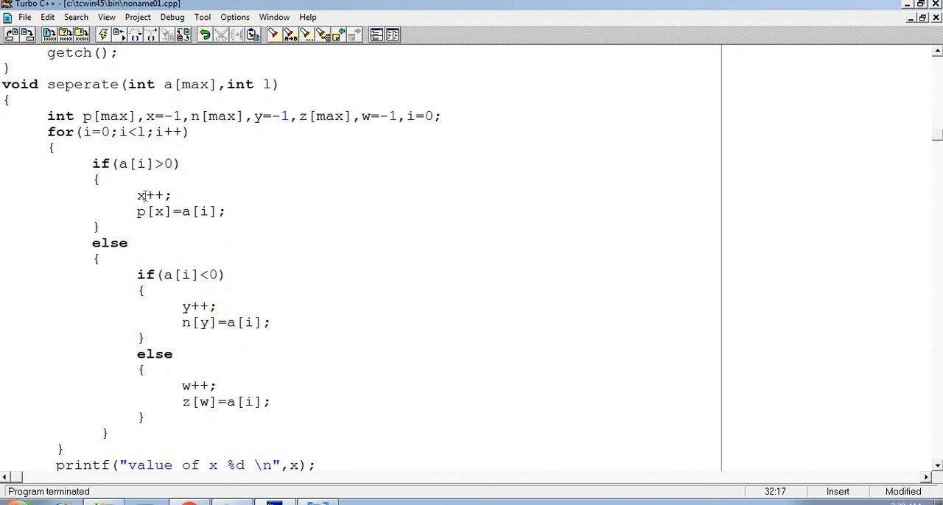
{"action": "left_click", "coordinate": [218, 402]}
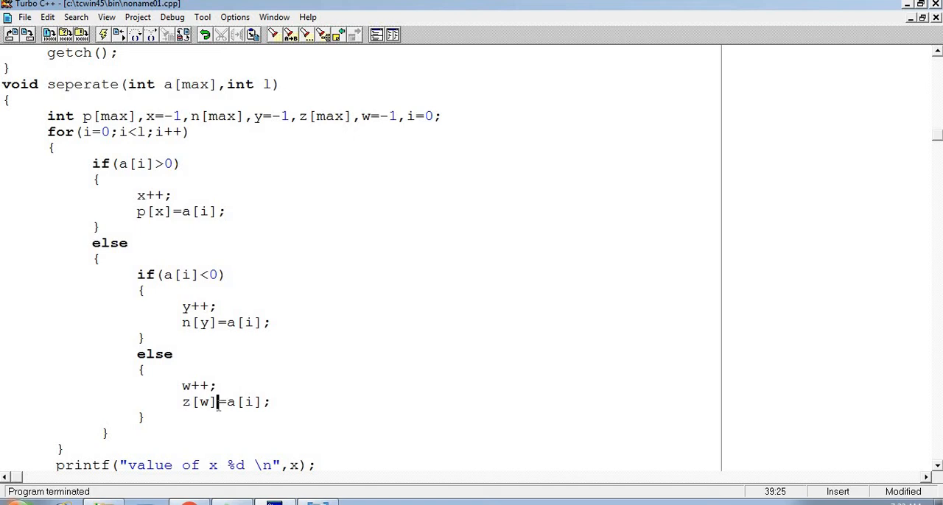
{"action": "double_click", "coordinate": [196, 386]}
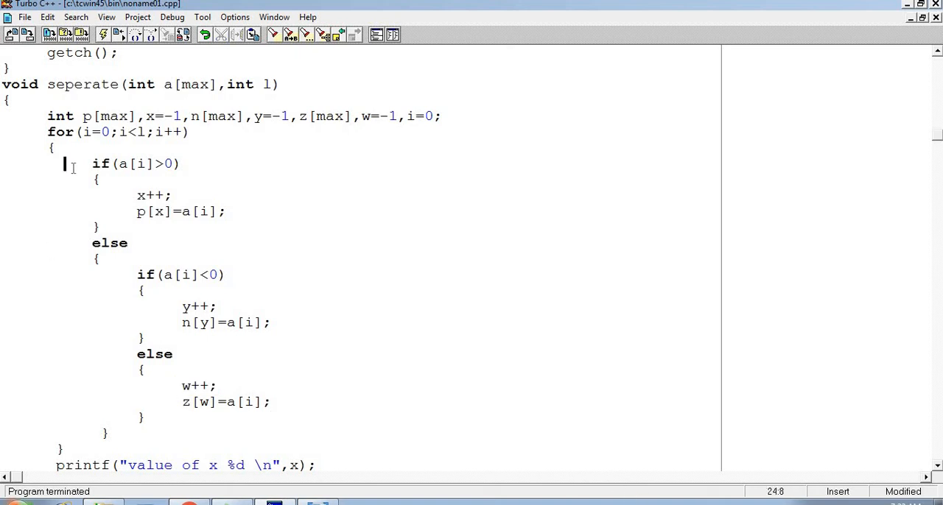
{"action": "left_click_drag", "start_coordinate": [65, 164], "coordinate": [155, 434]}
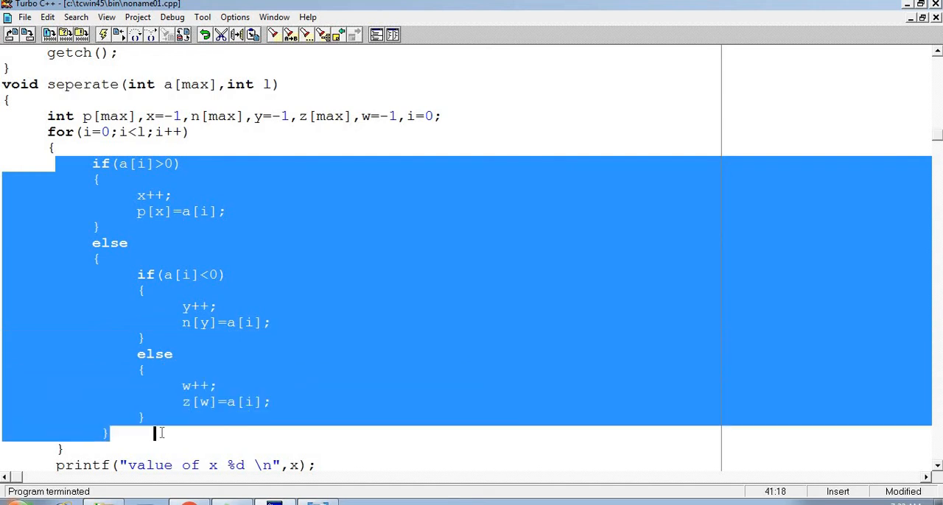
{"action": "left_click", "coordinate": [209, 323]}
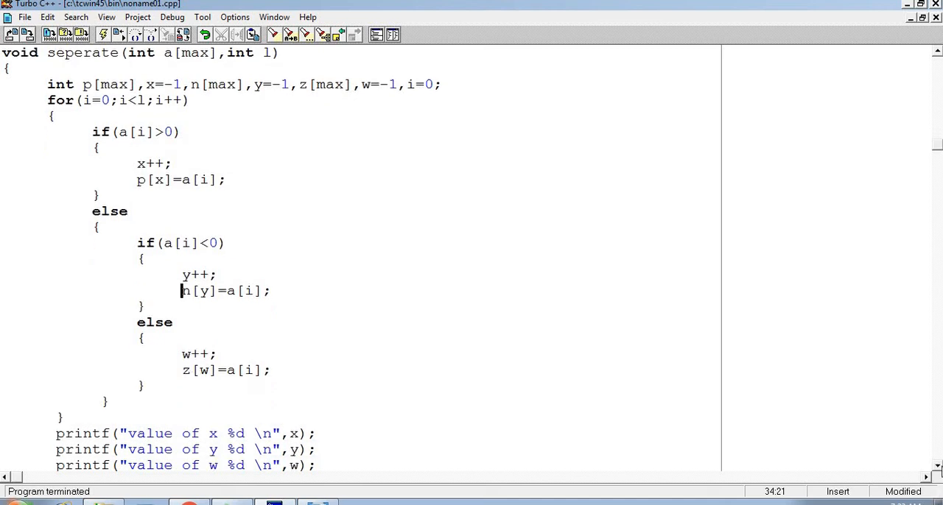
{"action": "scroll", "scroll_direction": "down", "scroll_amount": 3}
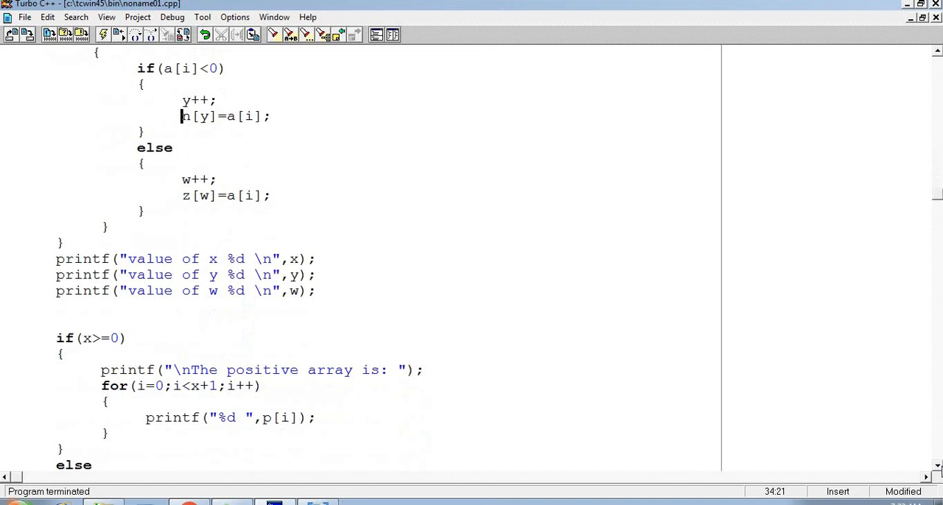
{"action": "scroll", "scroll_direction": "down", "scroll_amount": 3}
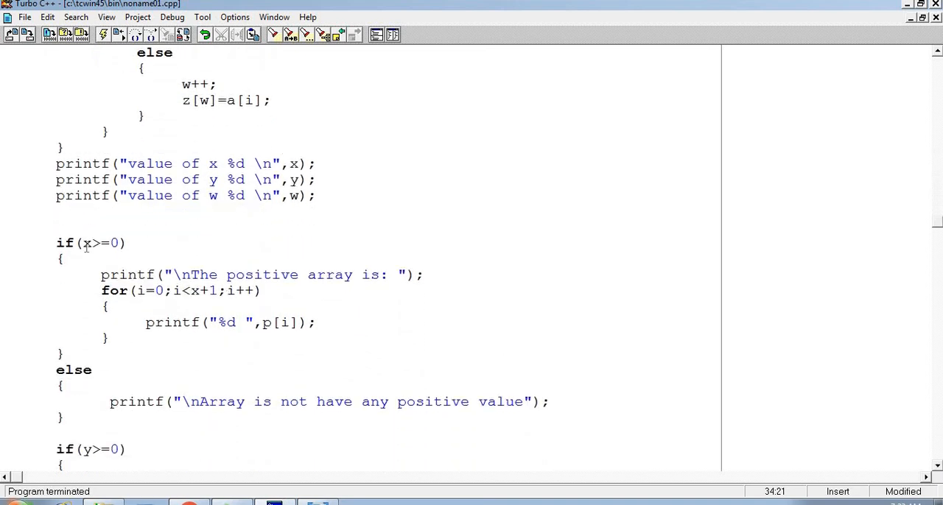
{"action": "mouse_move", "coordinate": [125, 283]}
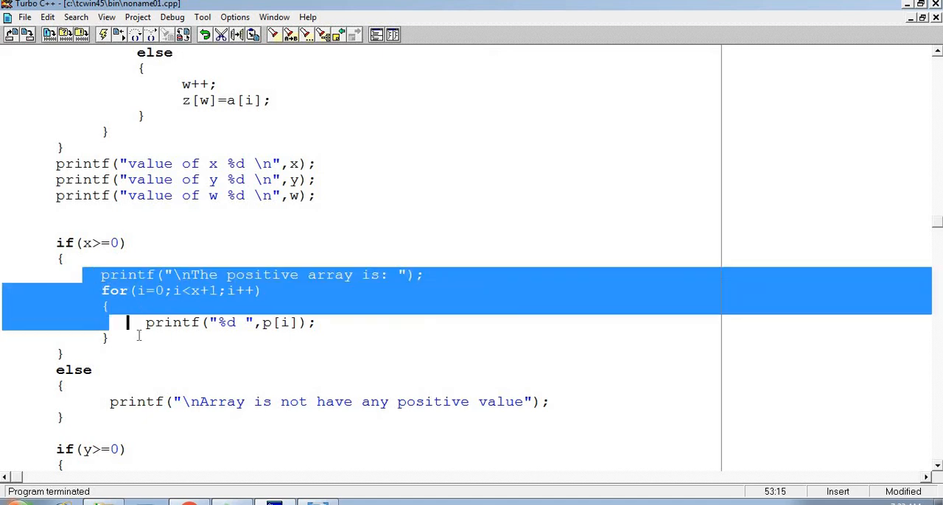
{"action": "left_click", "coordinate": [100, 400]}
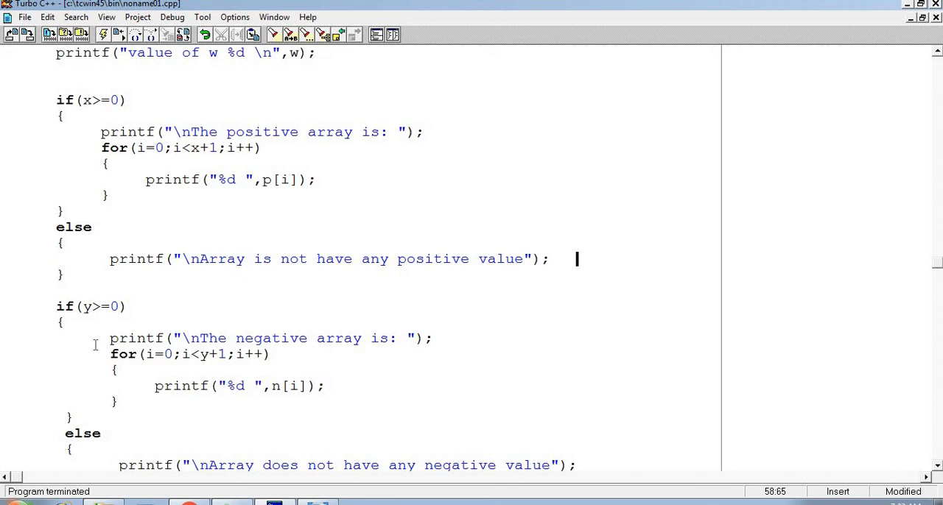
{"action": "left_click", "coordinate": [144, 418]}
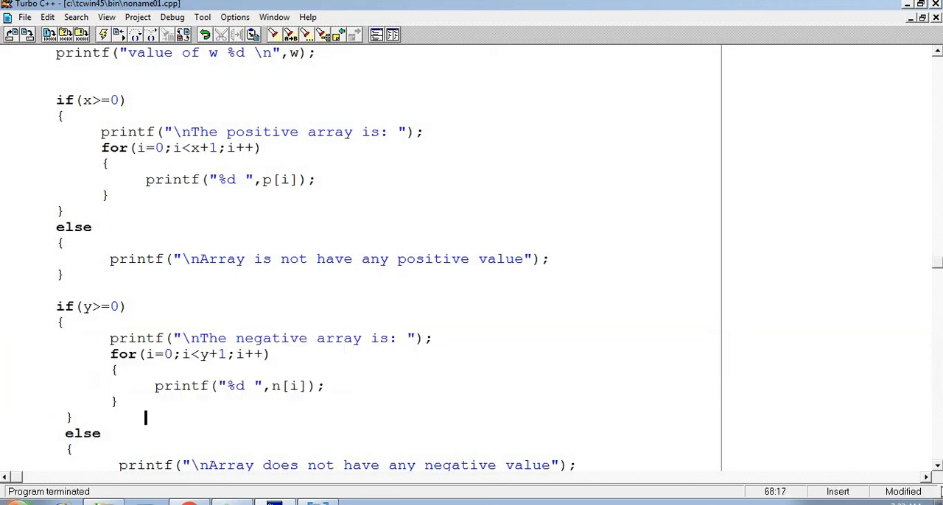
{"action": "scroll", "scroll_direction": "down", "scroll_amount": 3}
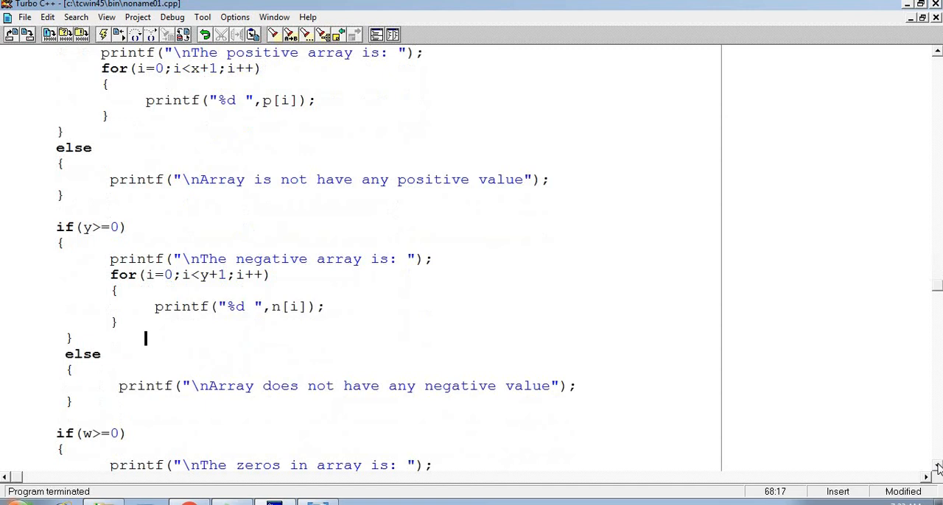
{"action": "scroll", "scroll_direction": "down", "scroll_amount": 3}
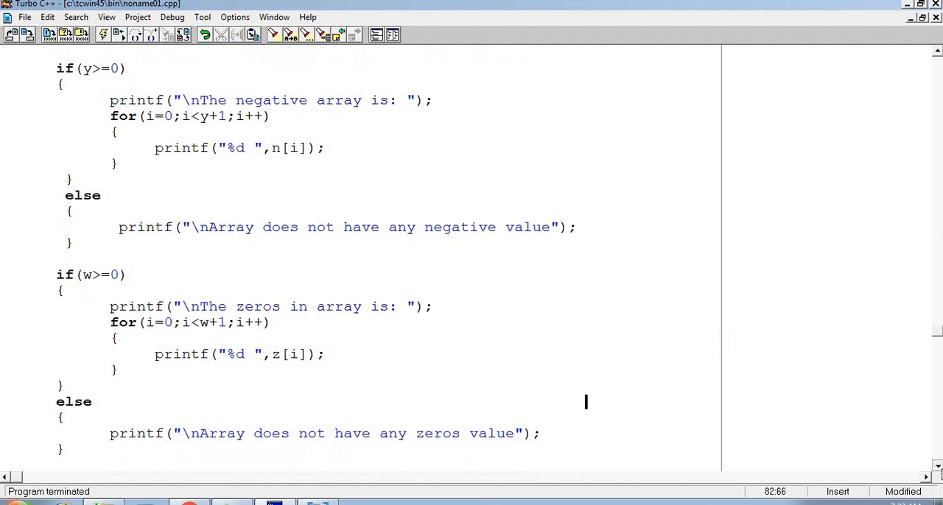
{"action": "scroll", "scroll_direction": "down", "scroll_amount": 3}
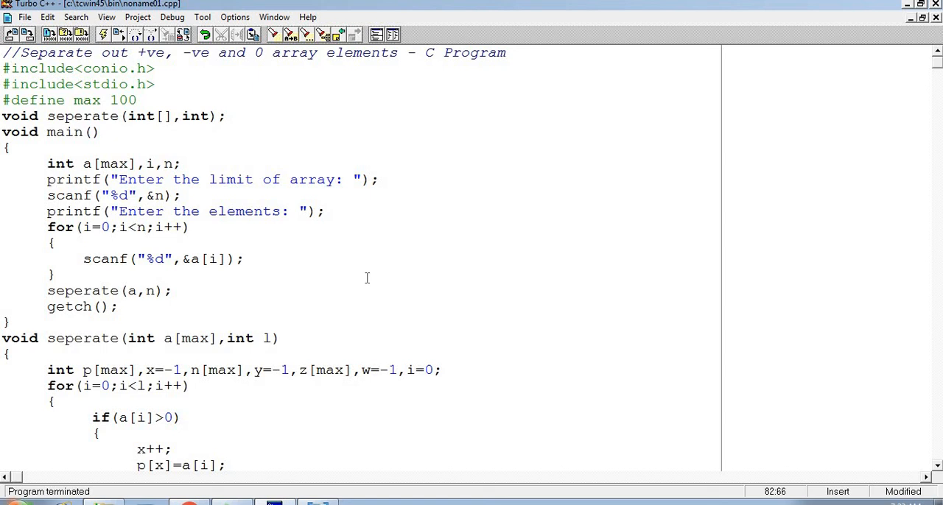
{"action": "mouse_move", "coordinate": [866, 500]}
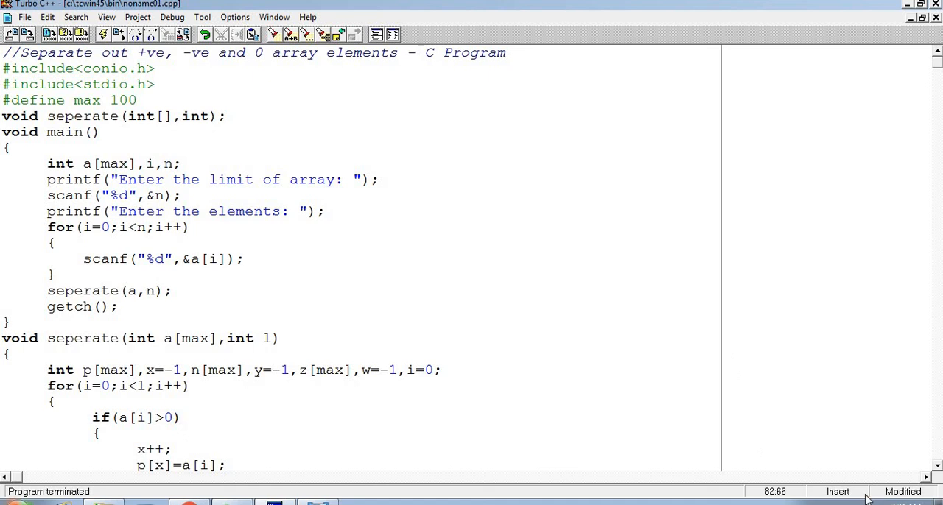